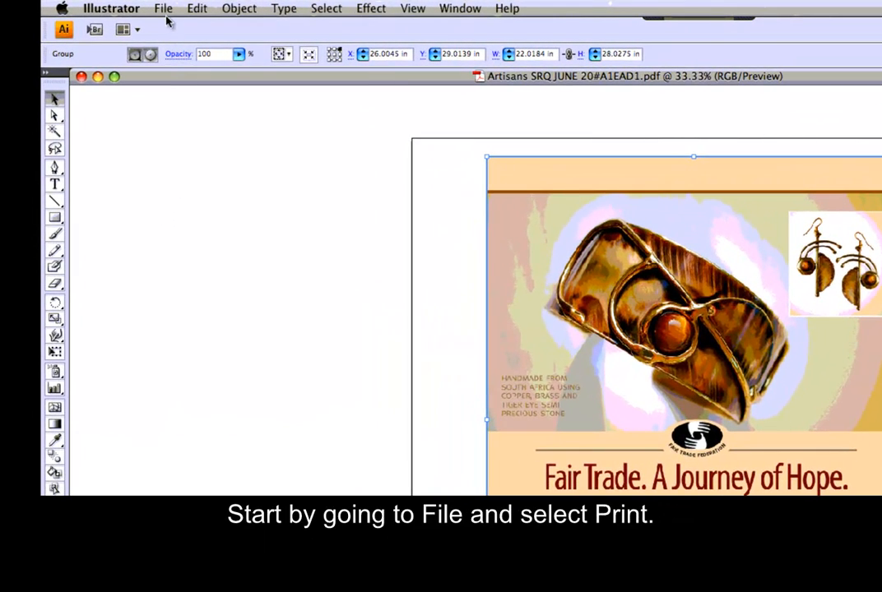
Step: Open Illustrator's Print dialog for the fair-trade poster with the Canon iPF8000S printer
click(163, 8)
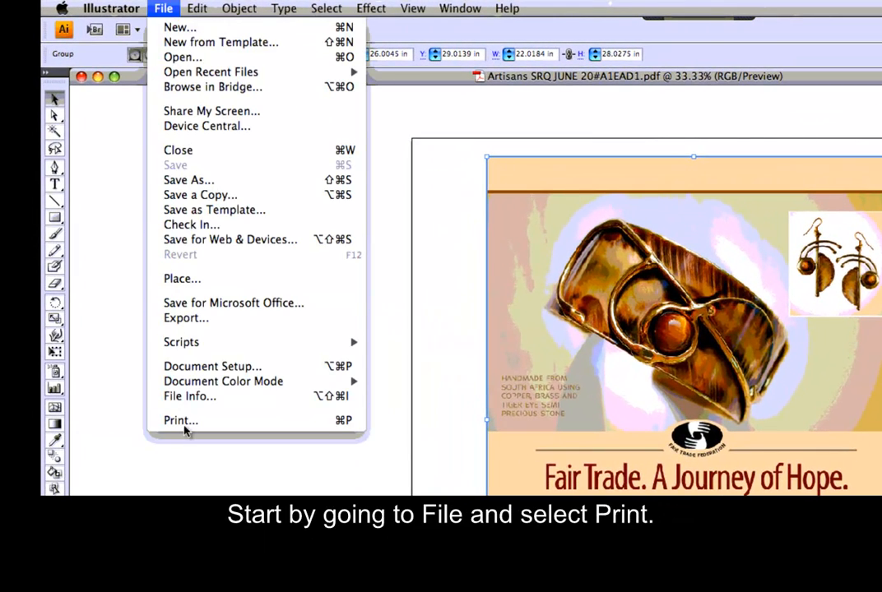
click(181, 420)
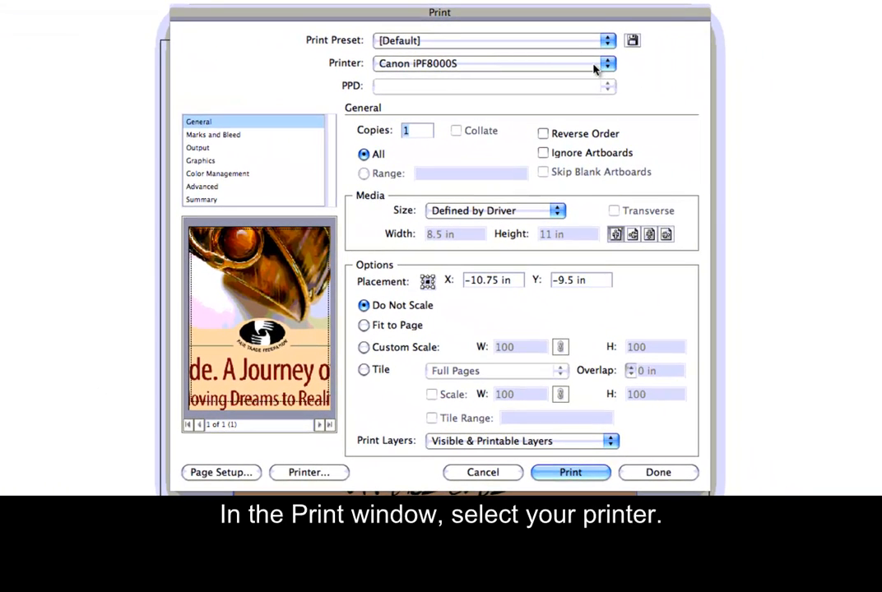
Step: Set Color Handling to 'Let Illustrator determine colors' with the Canon8000s_9000s WRPP printer profile
click(218, 174)
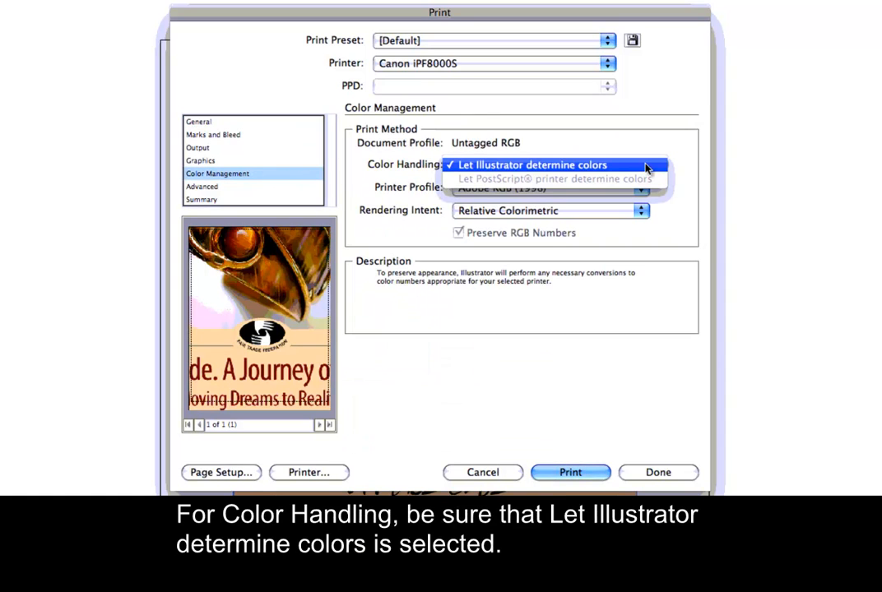
click(533, 164)
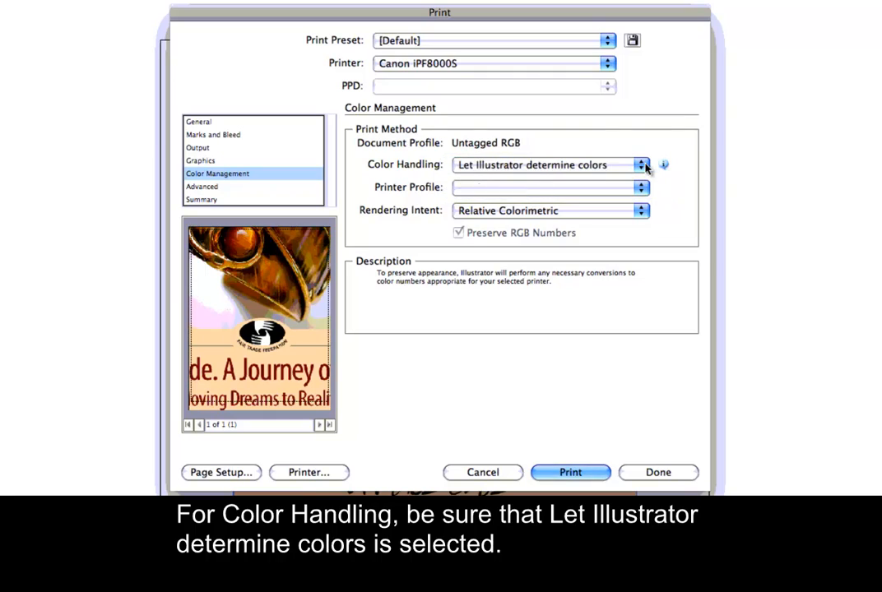
click(641, 187)
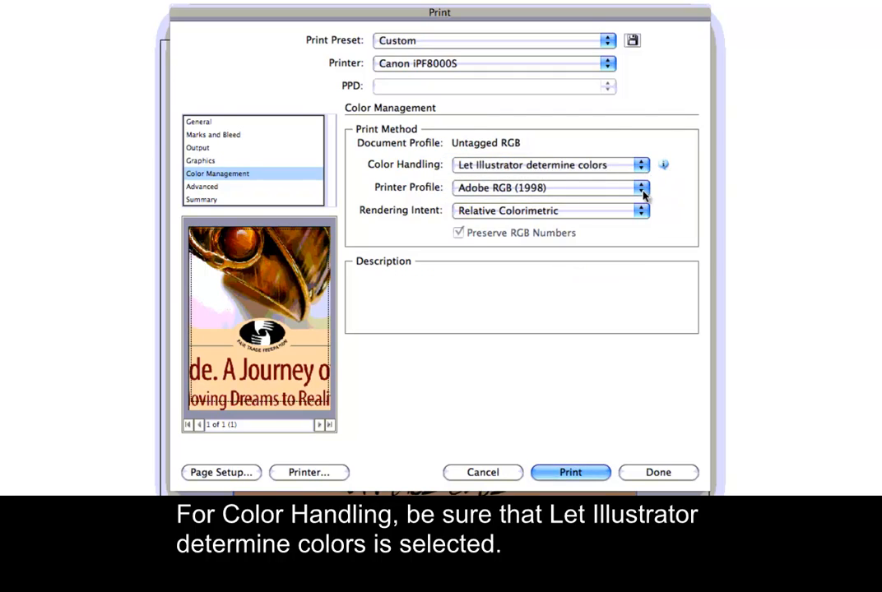
click(641, 188)
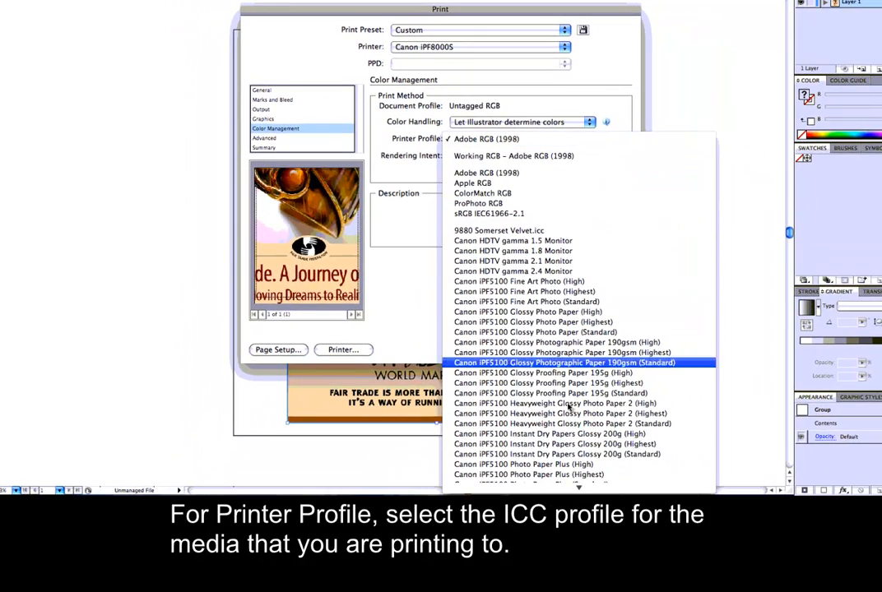
scroll(down, 3)
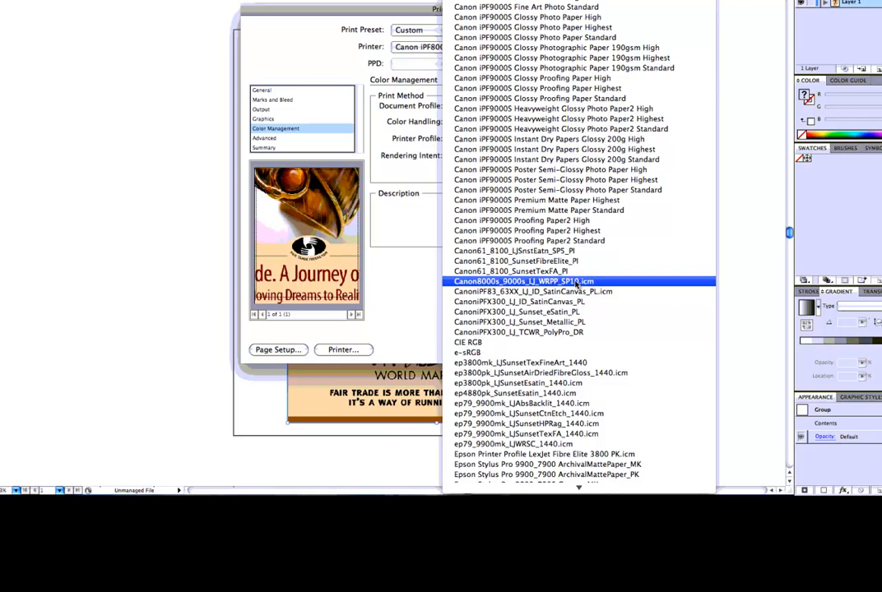
click(523, 281)
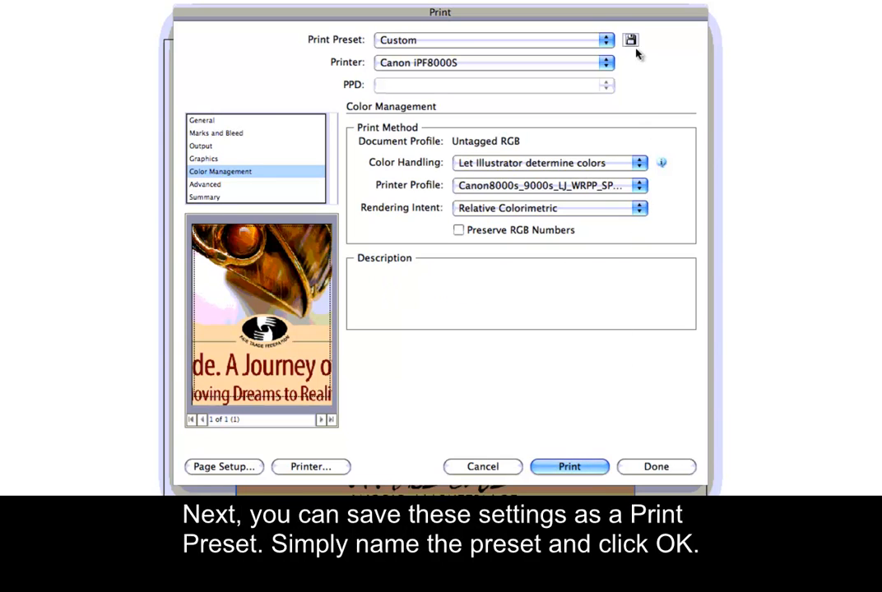
Step: Save the current print settings as a new preset named 'WR Polypropylene'
click(630, 40)
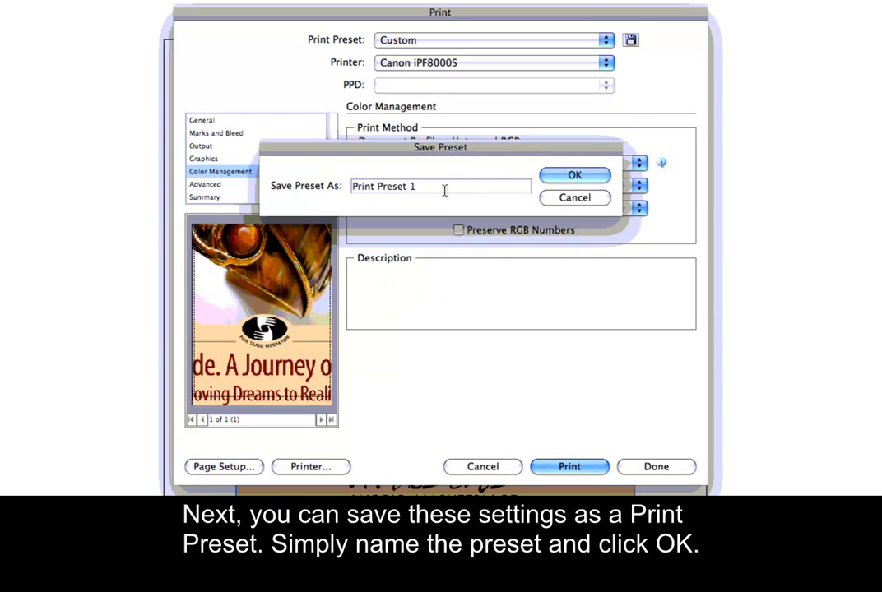
text(WR Po)
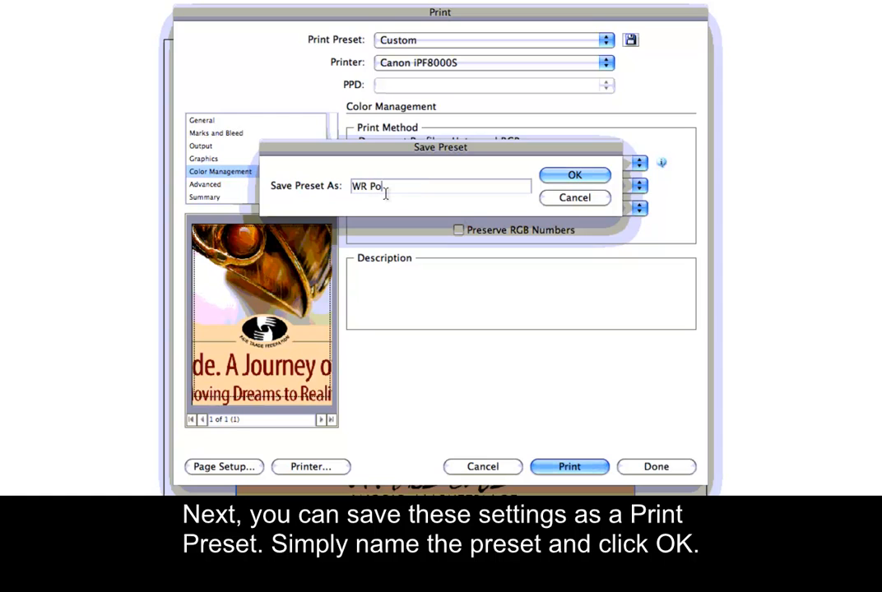
text(lypropylene)
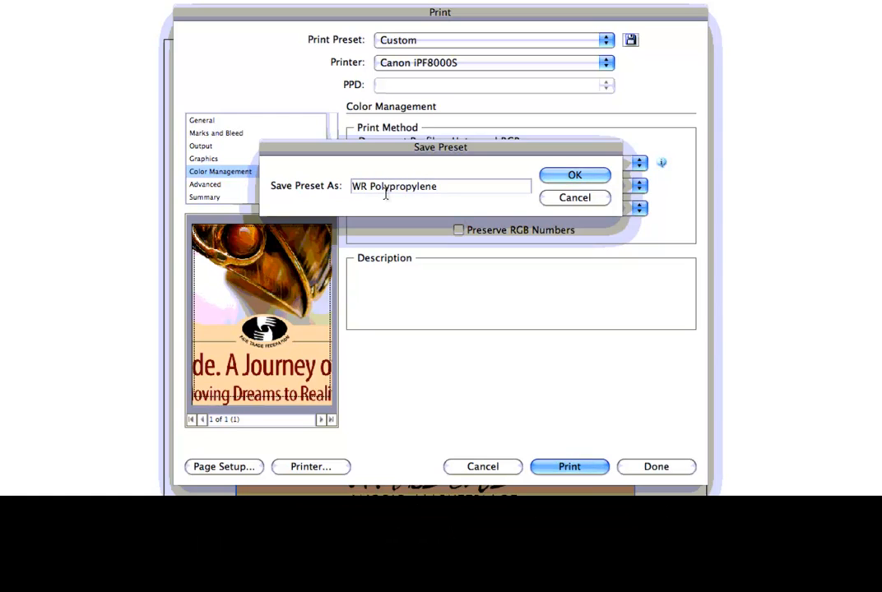
click(574, 174)
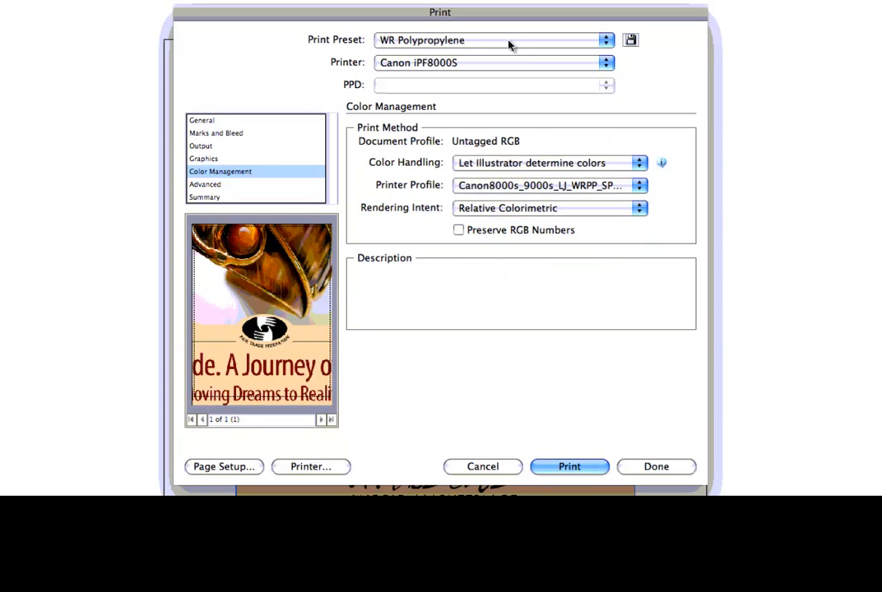
mouse_move(229, 449)
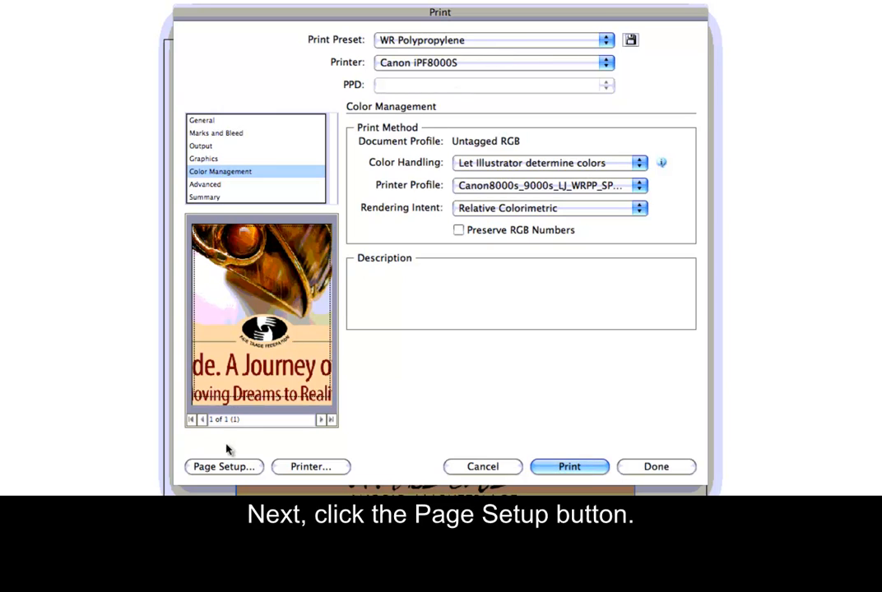
Step: Open Manage Custom Sizes from Page Setup's Paper Size list
click(223, 467)
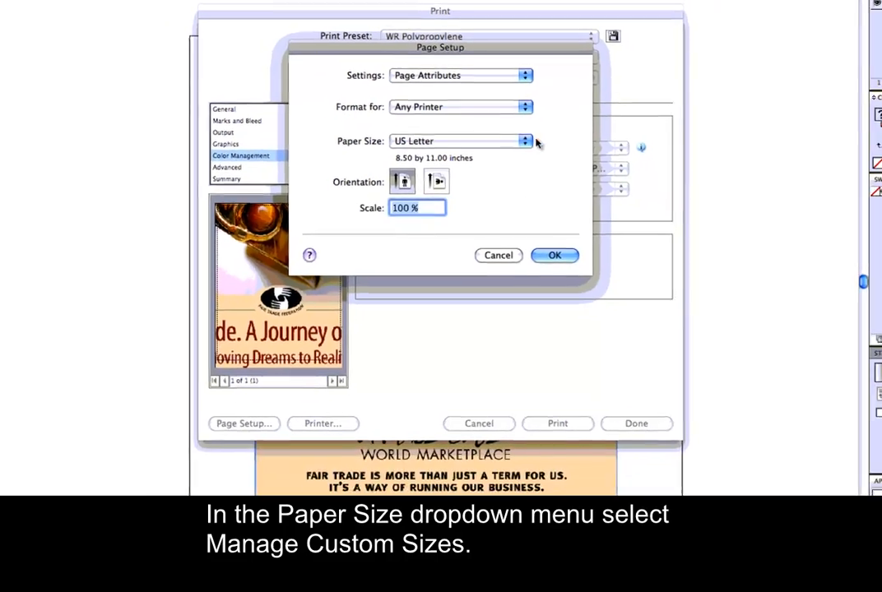
click(525, 141)
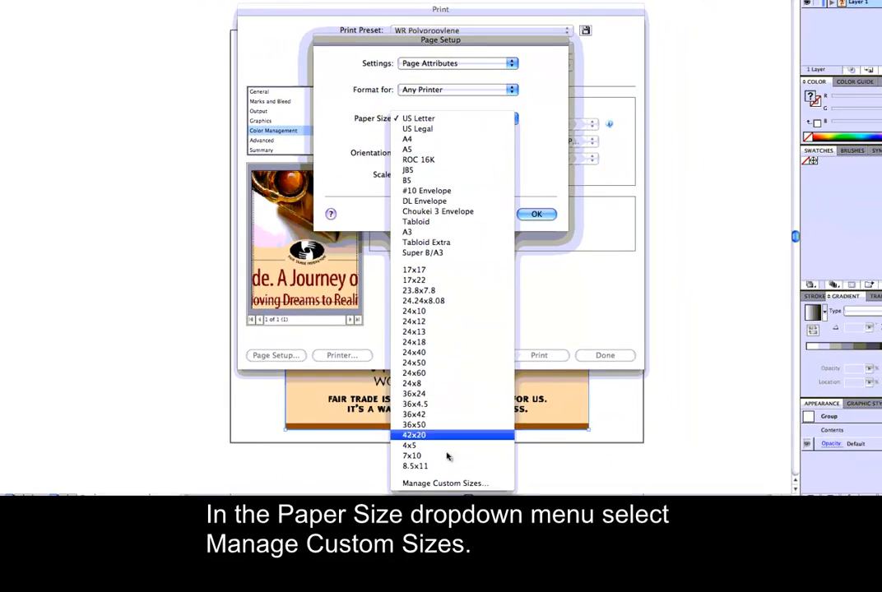
click(445, 483)
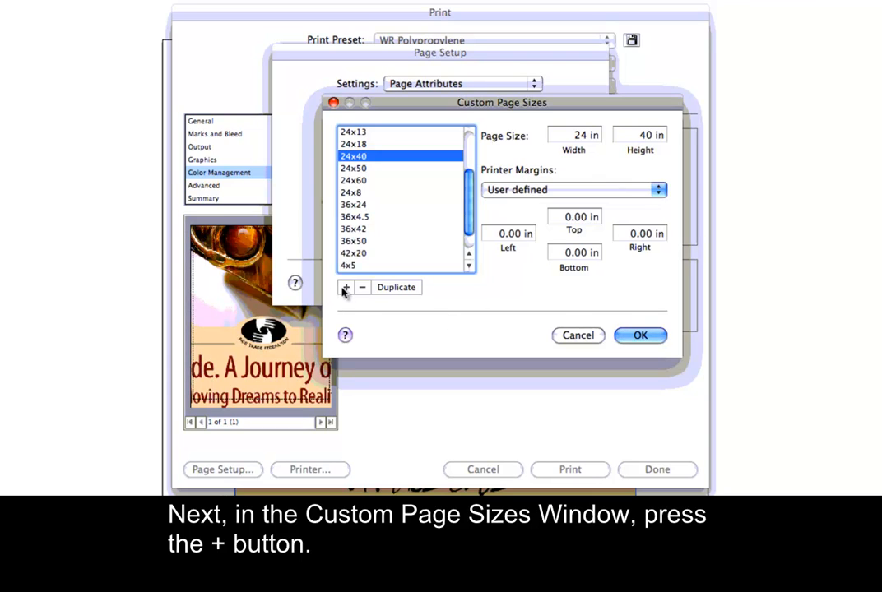
Step: Add a custom page size named '24x30' using Canon iPF8000S printer margins
click(346, 287)
text(30)
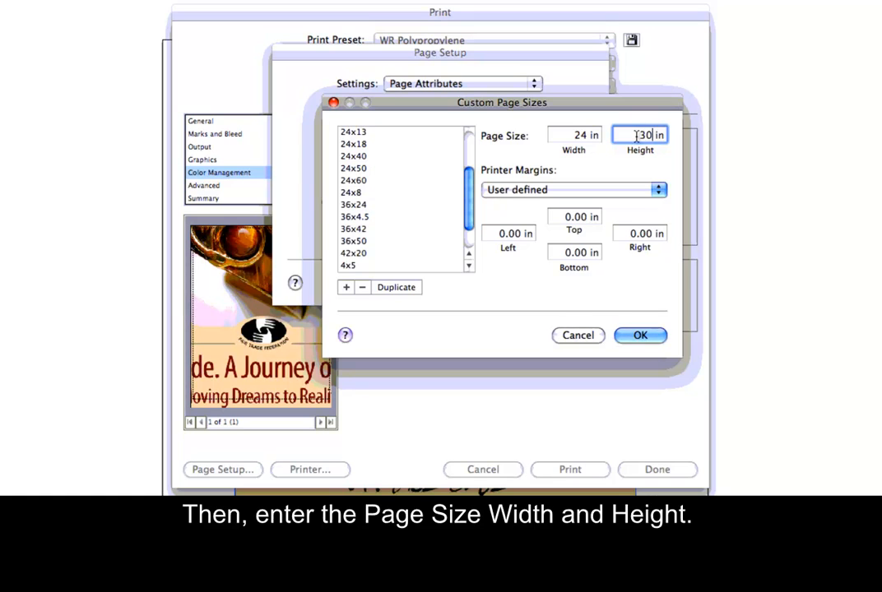
click(573, 189)
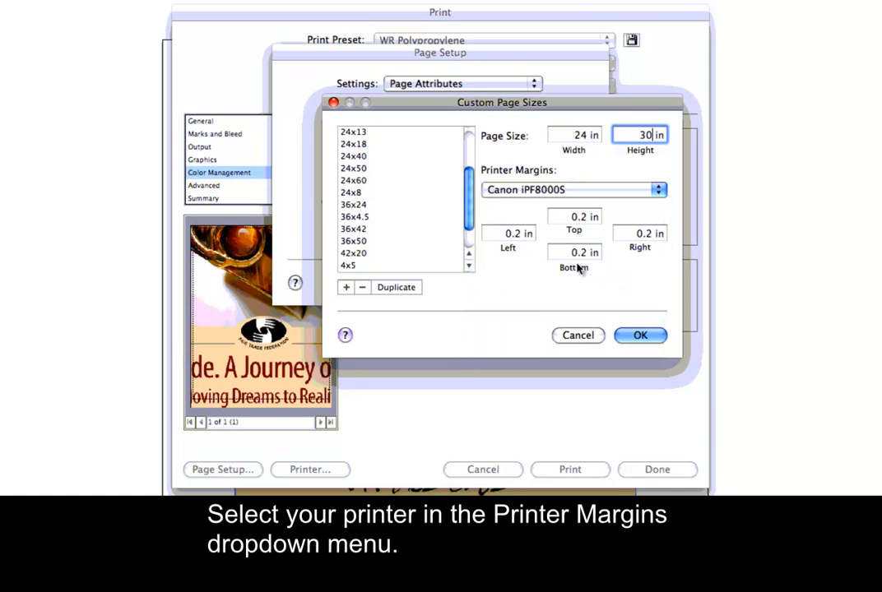
click(346, 288)
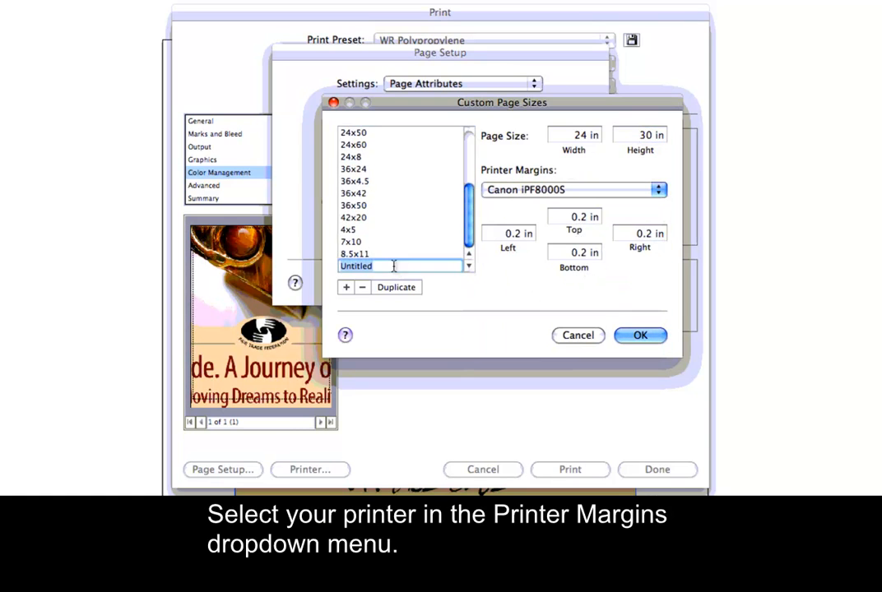
text(24x30)
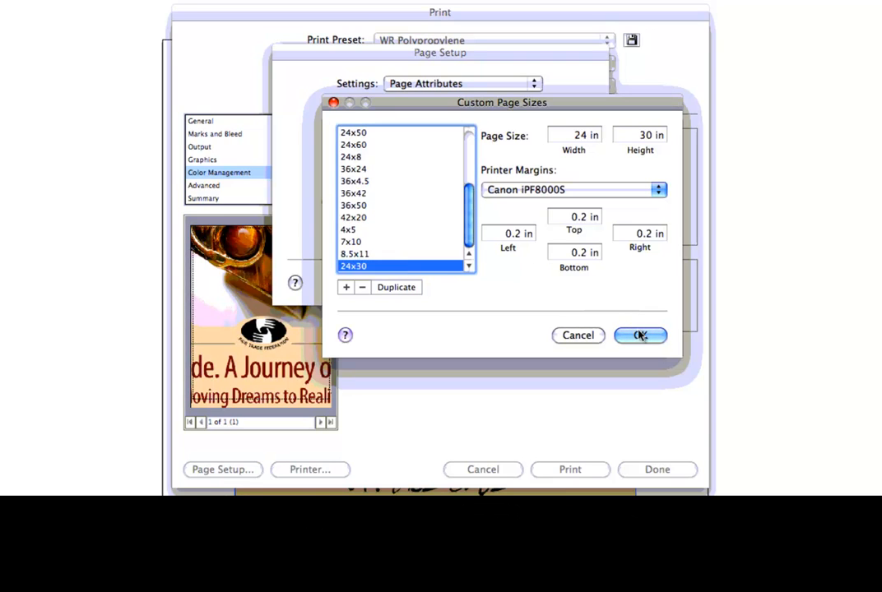
click(640, 335)
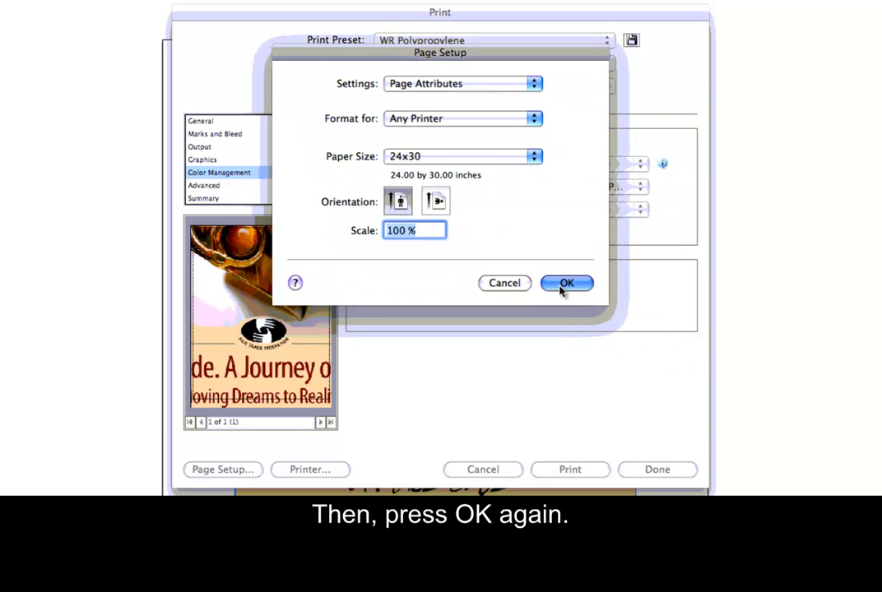
Step: Confirm the 24x30 Page Setup and open the Canon iPF8000S driver's print settings
click(566, 283)
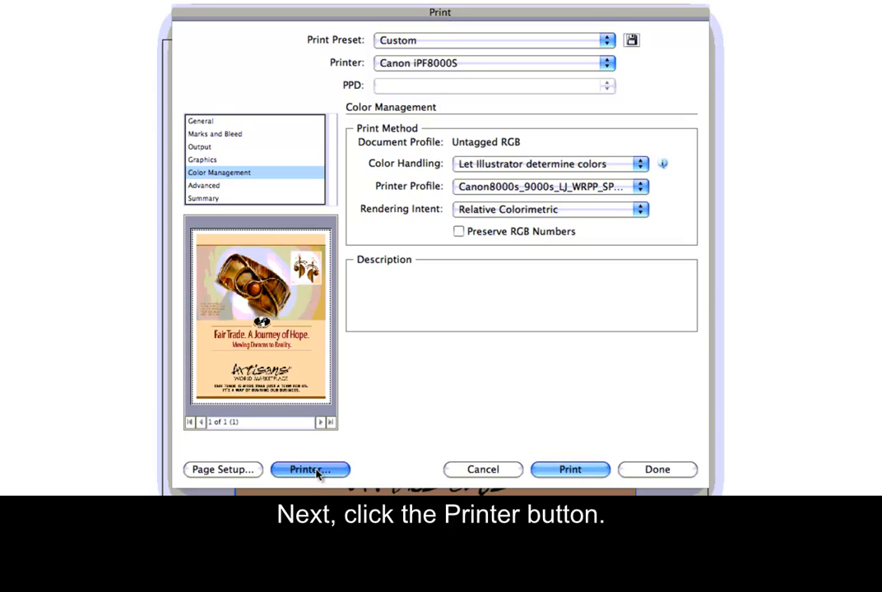
click(310, 469)
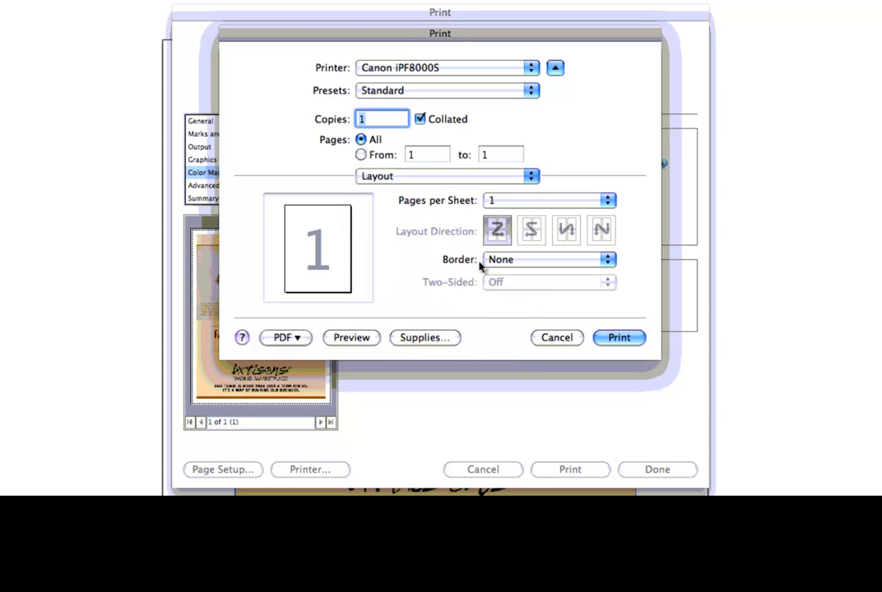
Step: In the driver's Main panel, choose Special 10 media and No color correction
click(447, 176)
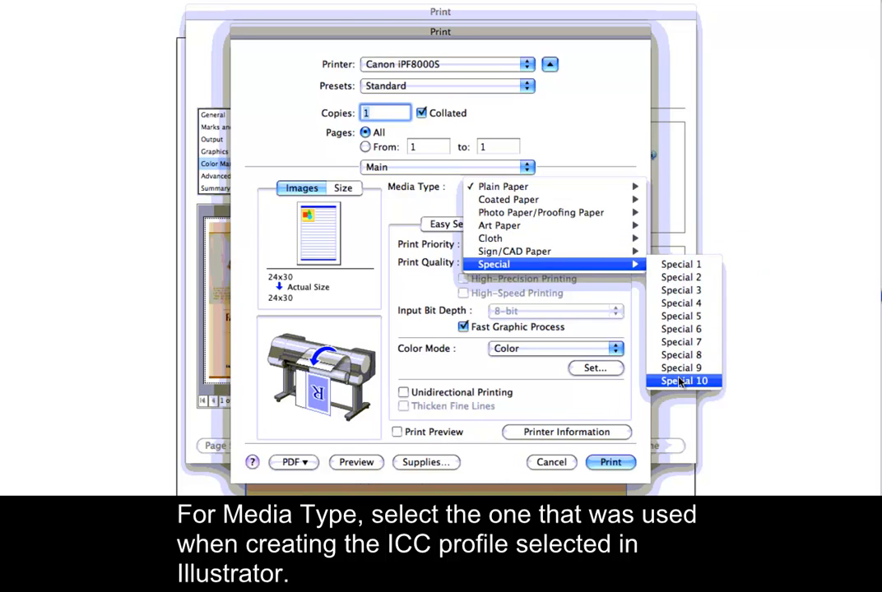
click(684, 380)
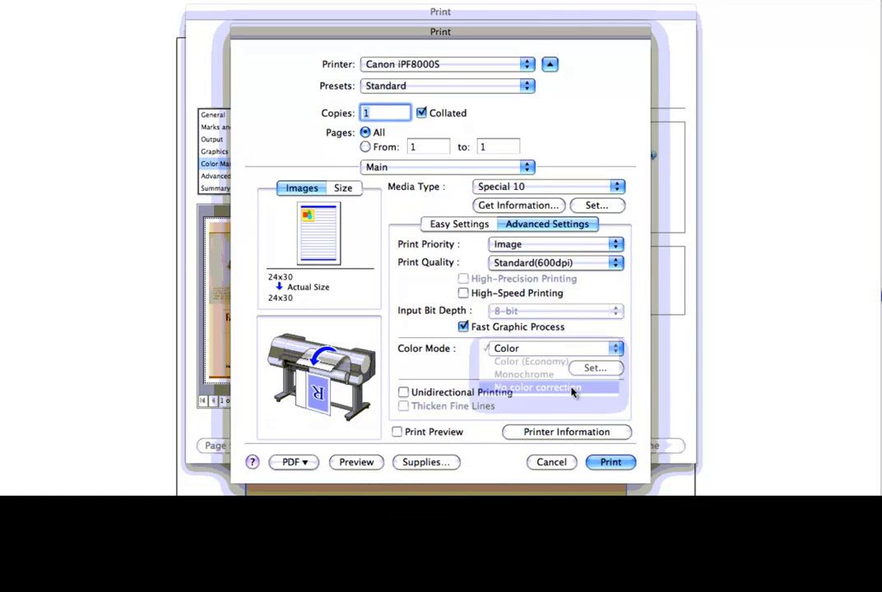
click(538, 387)
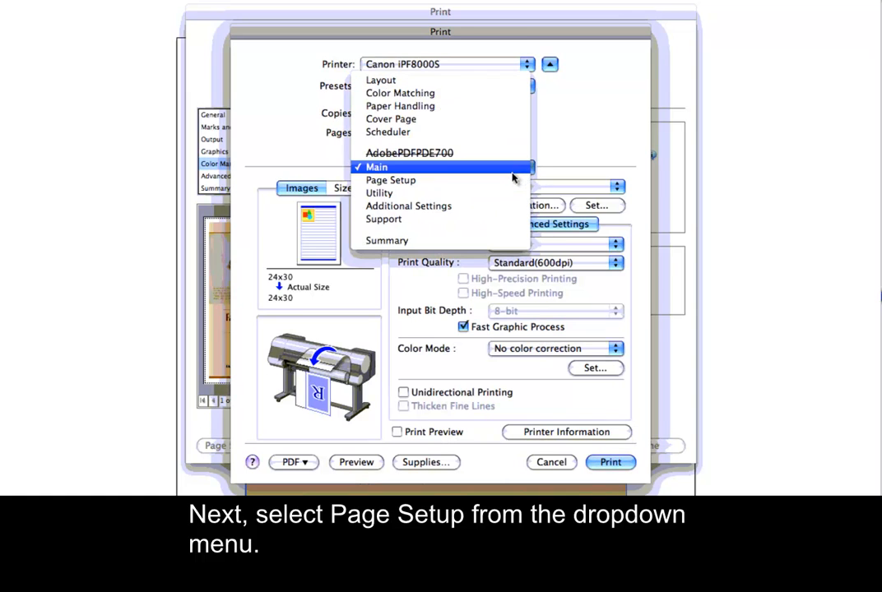
Step: Turn on Print Centered and No Spaces at Top or Bottom in the driver's Page Setup
click(391, 180)
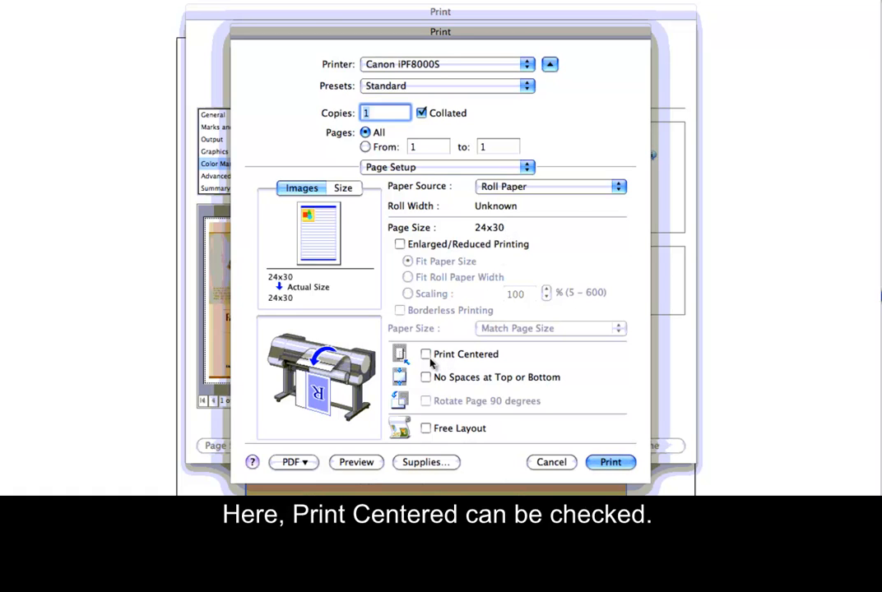
click(426, 353)
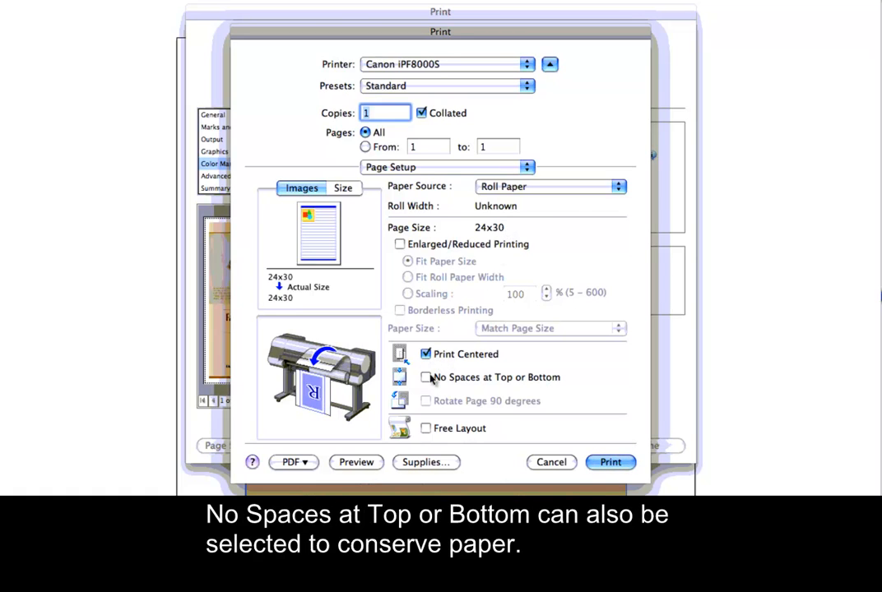
click(426, 377)
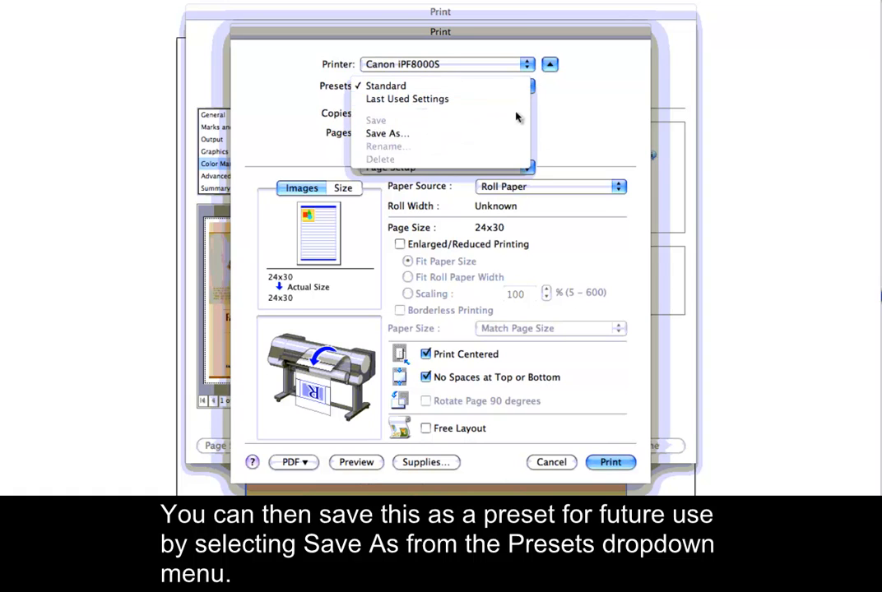
Step: Save the driver settings as preset 'WR Polypropylene' and return to Illustrator
click(387, 132)
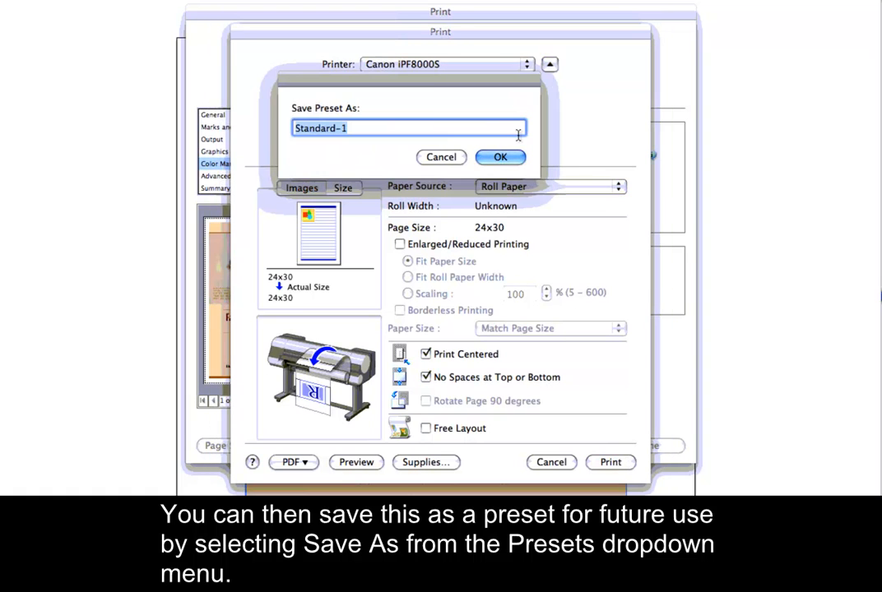
text(WR Polypropyl)
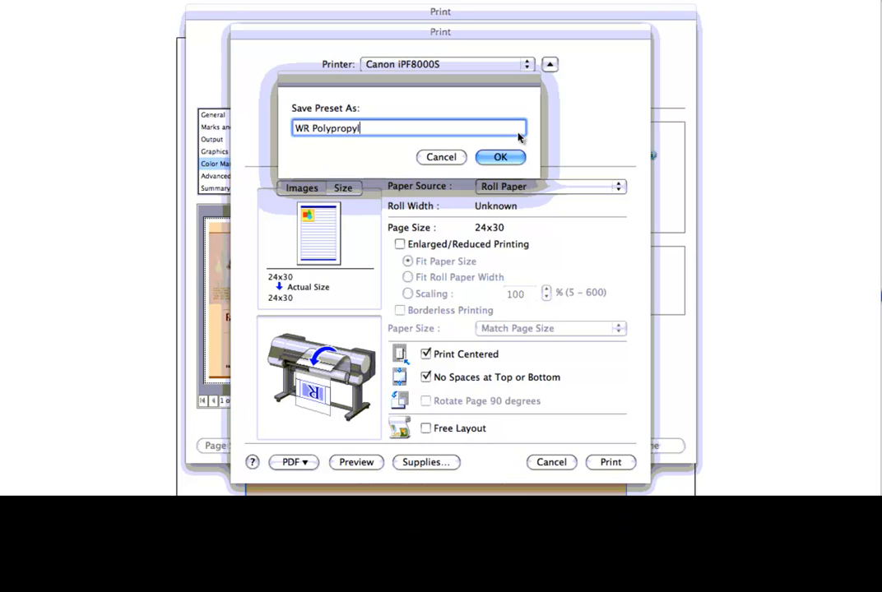
click(499, 158)
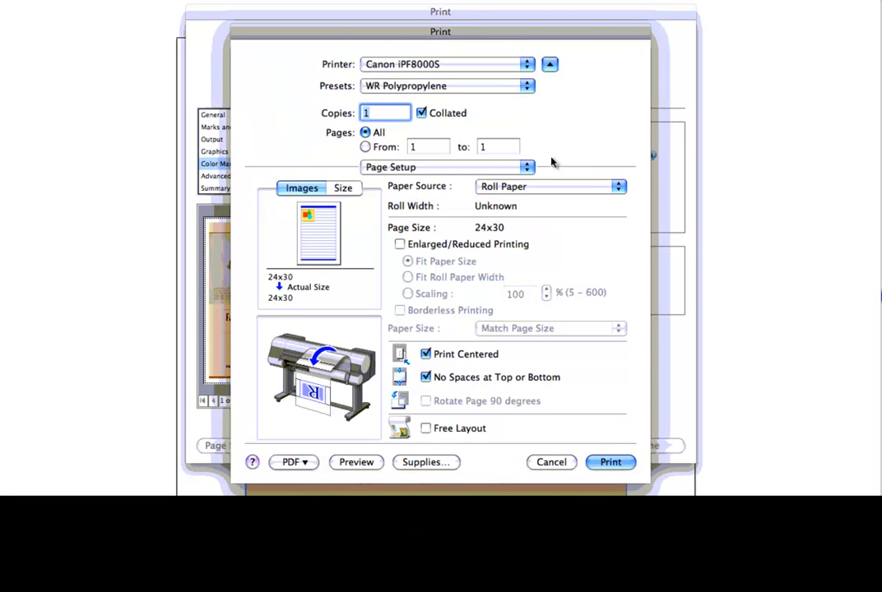
click(610, 462)
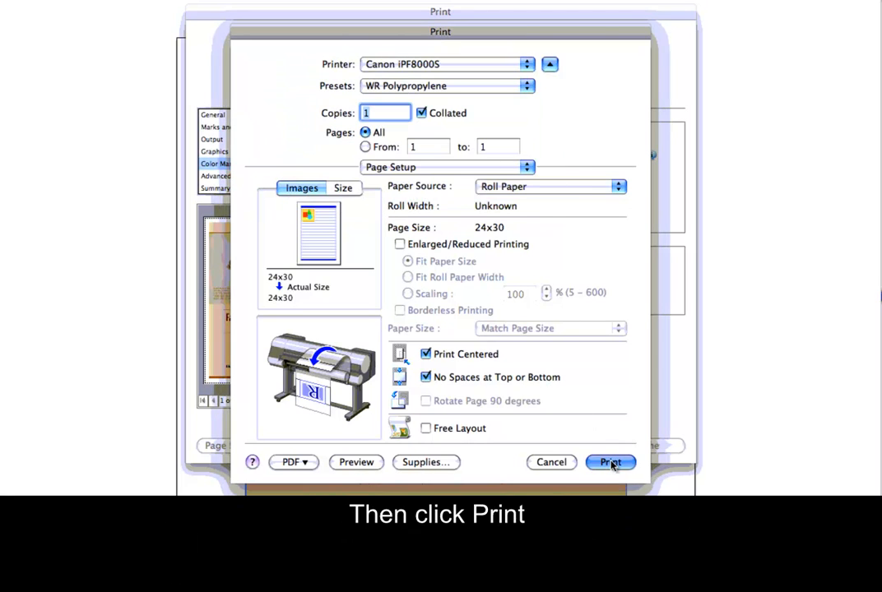
click(610, 462)
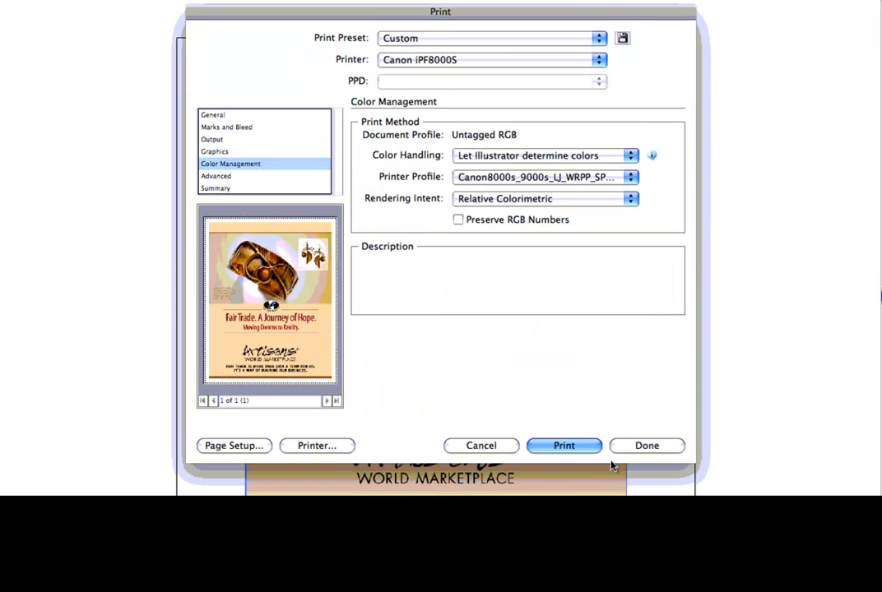